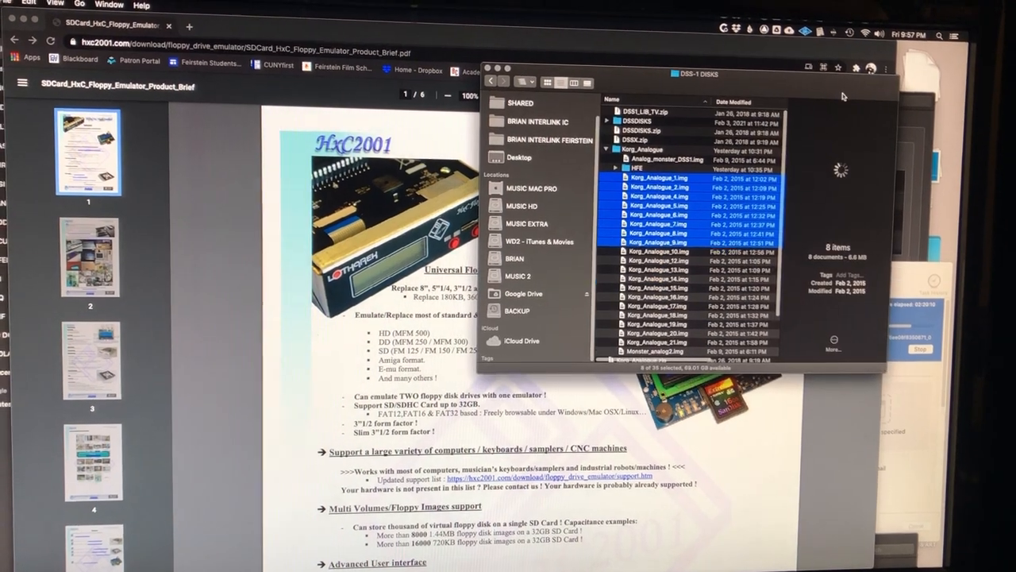
# Step: Go to the Applications folder in Finder to launch HxCFloppyEmulator
pyautogui.click(554, 83)
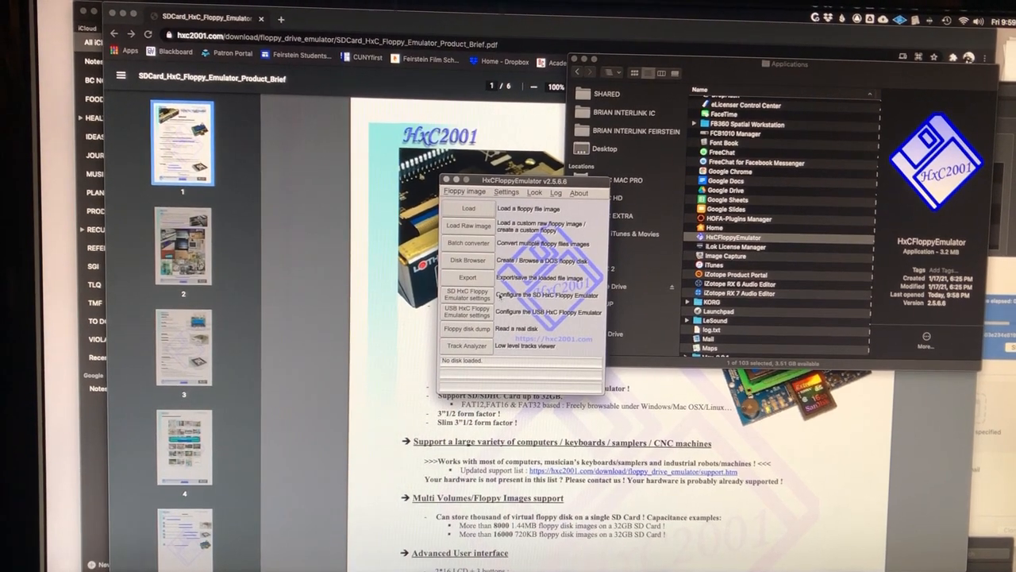
pyautogui.click(467, 293)
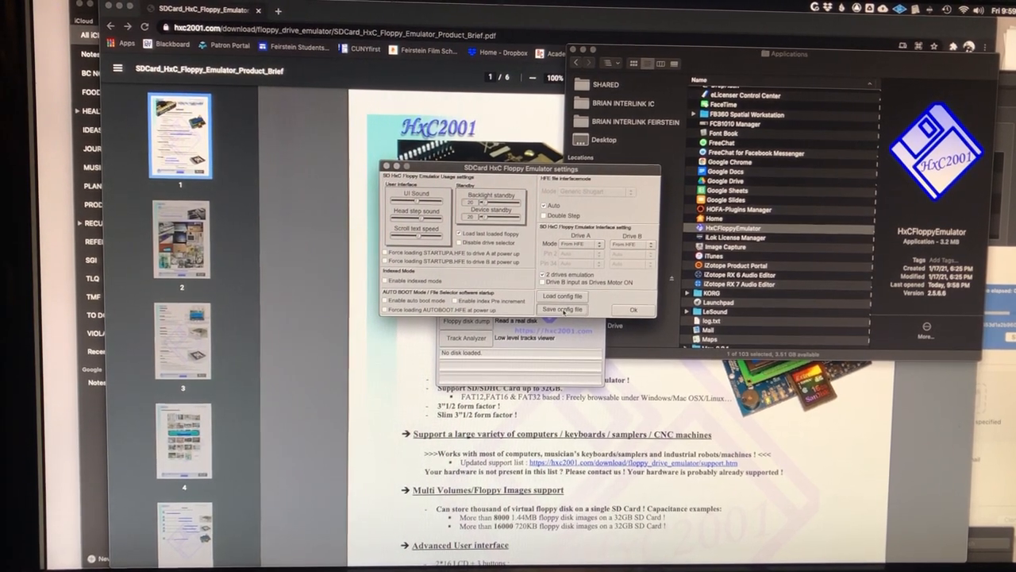
pyautogui.click(563, 309)
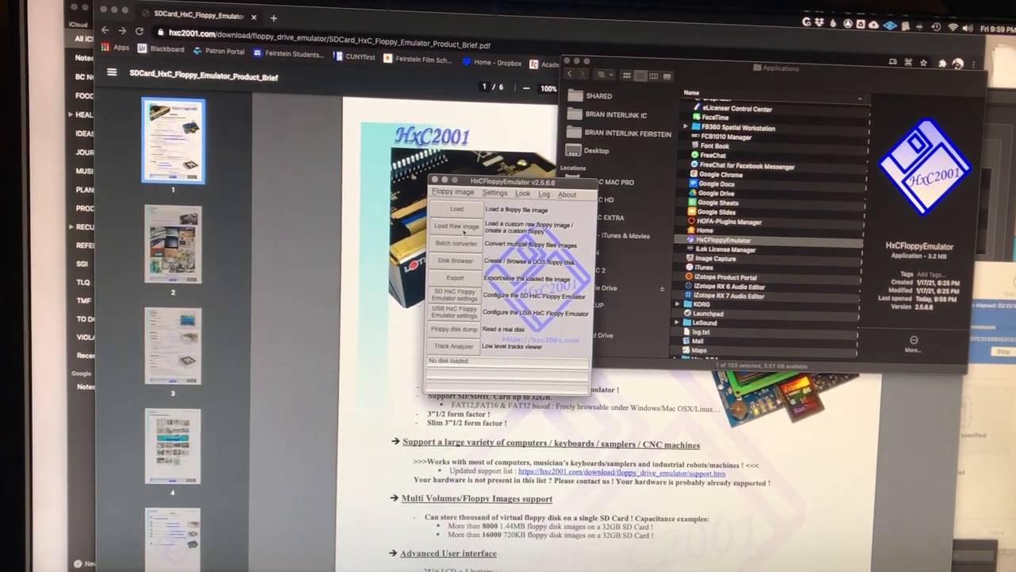
# Step: Start Load Raw Image with the KORG DSS1 predefined disk layout and begin picking the raw file
pyautogui.click(453, 226)
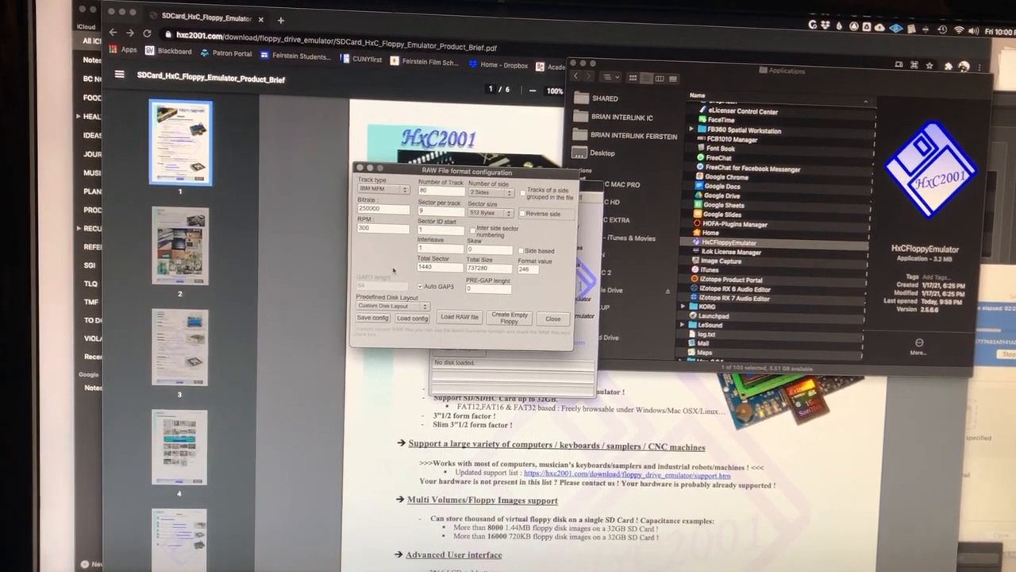
pyautogui.click(394, 307)
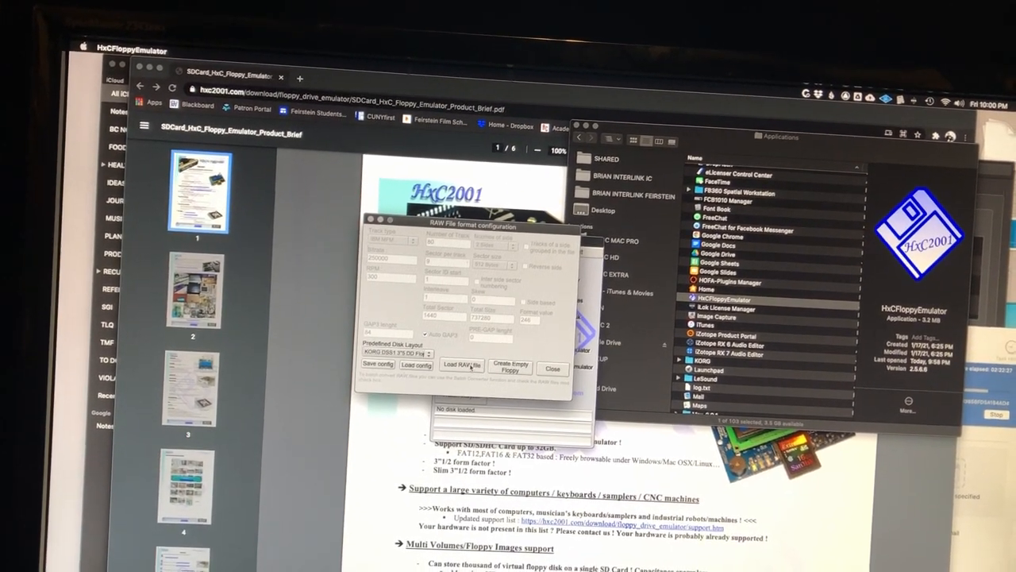
pyautogui.click(462, 364)
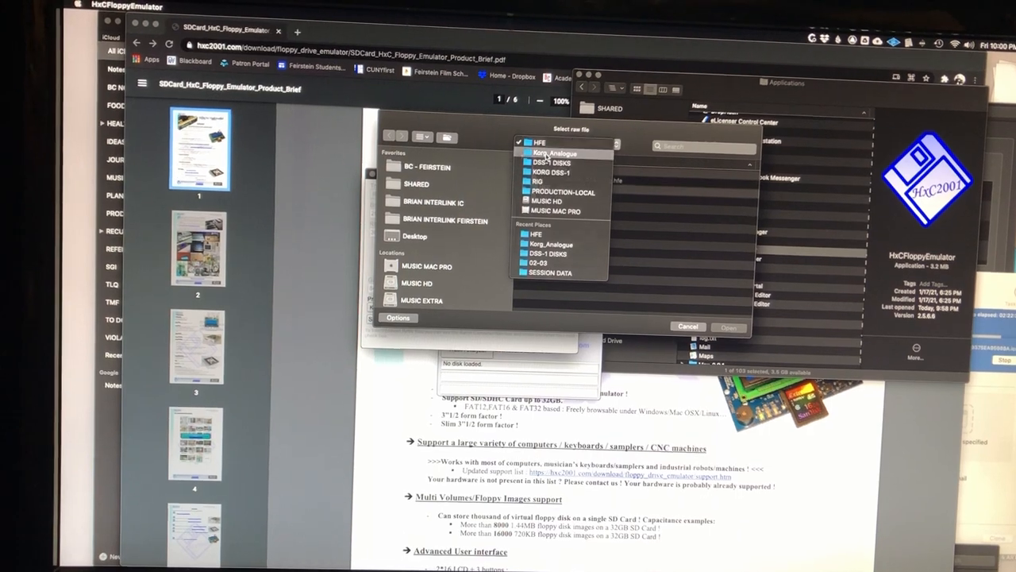
# Step: Load a Korg_Analogue .img file from the Korg_Analogue folder as the raw disk image
pyautogui.click(549, 153)
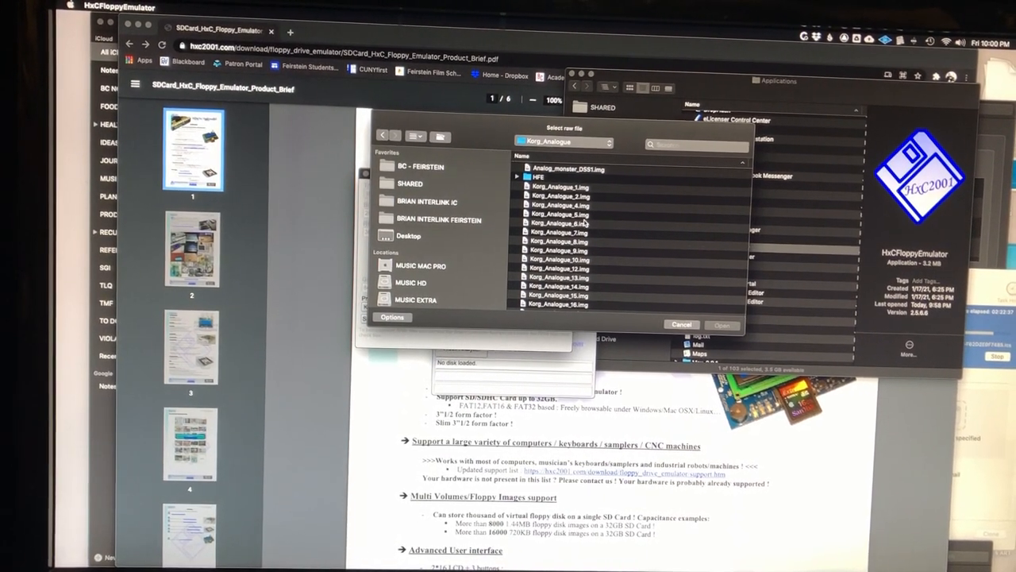
pyautogui.click(554, 204)
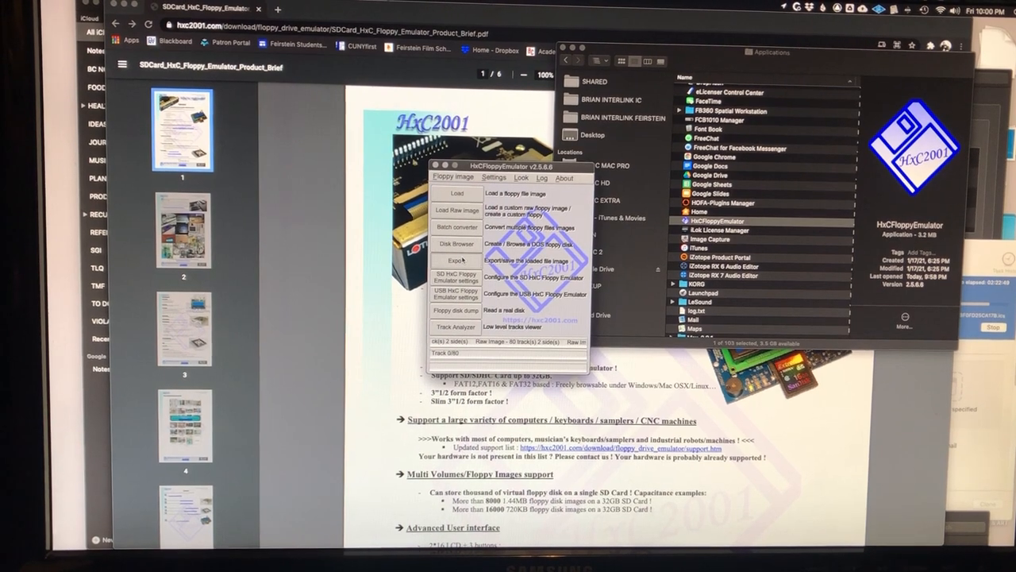
# Step: Export the loaded image, checking that HFE file is the selected output format
pyautogui.click(455, 260)
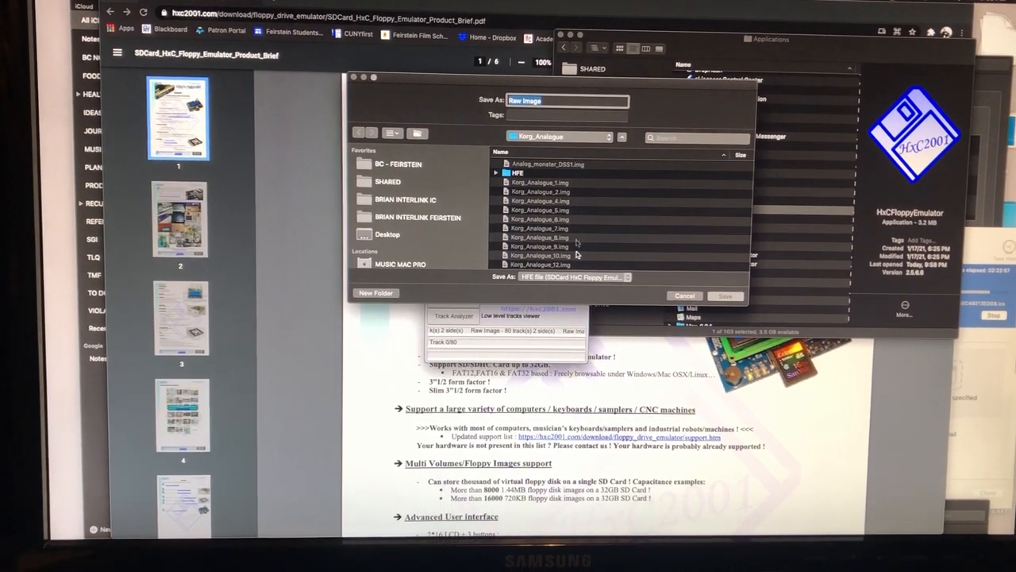
pyautogui.click(575, 277)
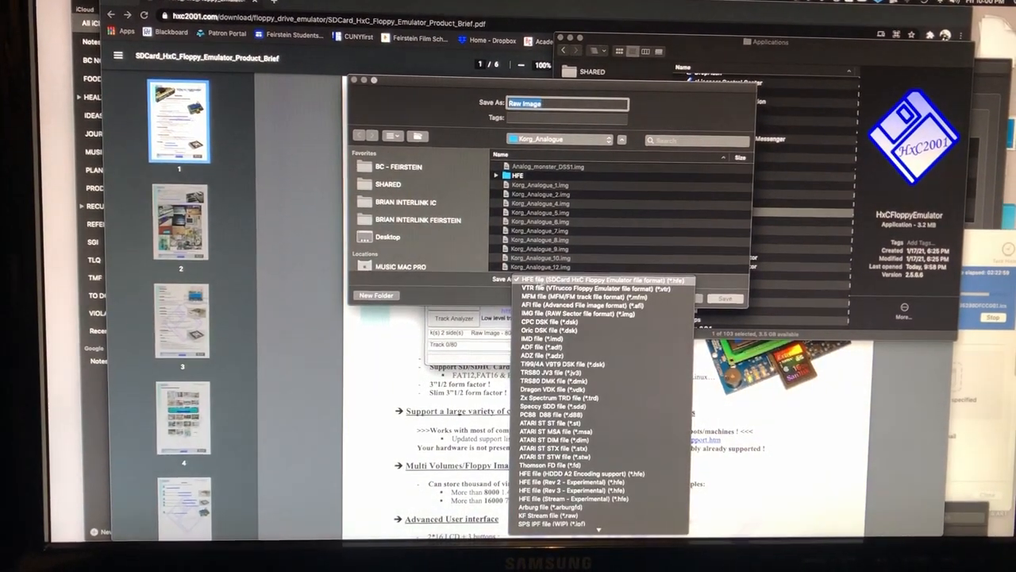